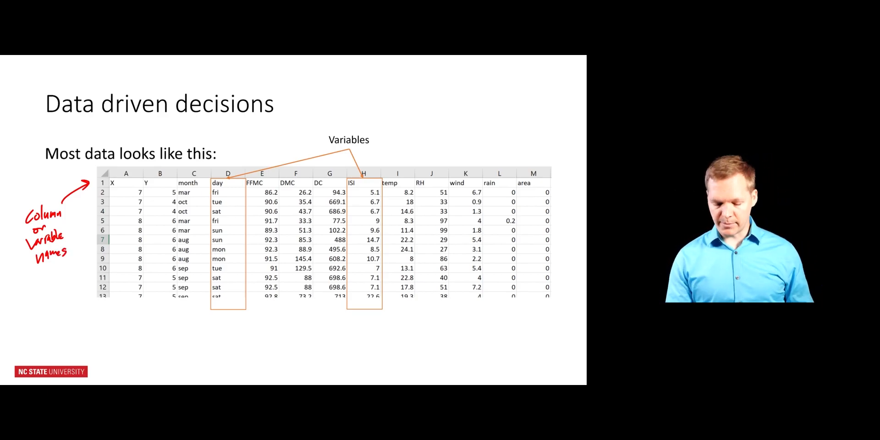
Check the course enrollments on the dashboard, then launch SAS Studio from Applications
{"action": "left_click_drag", "start_coordinate": [373, 123], "coordinate": [407, 120]}
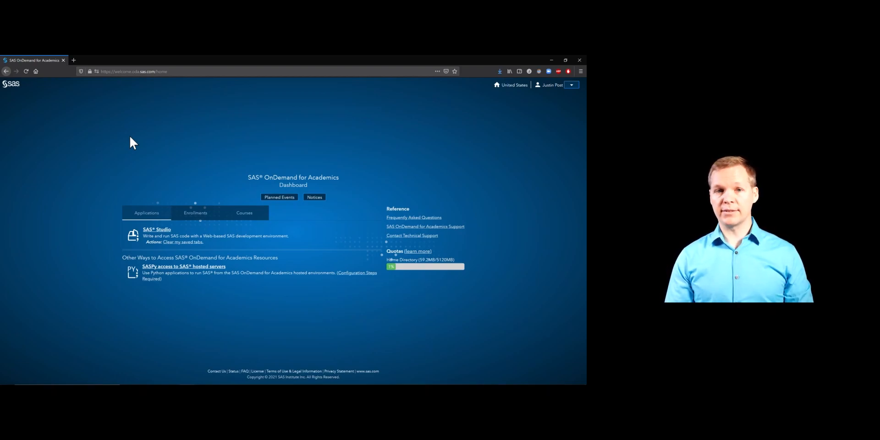
{"action": "mouse_move", "coordinate": [195, 212]}
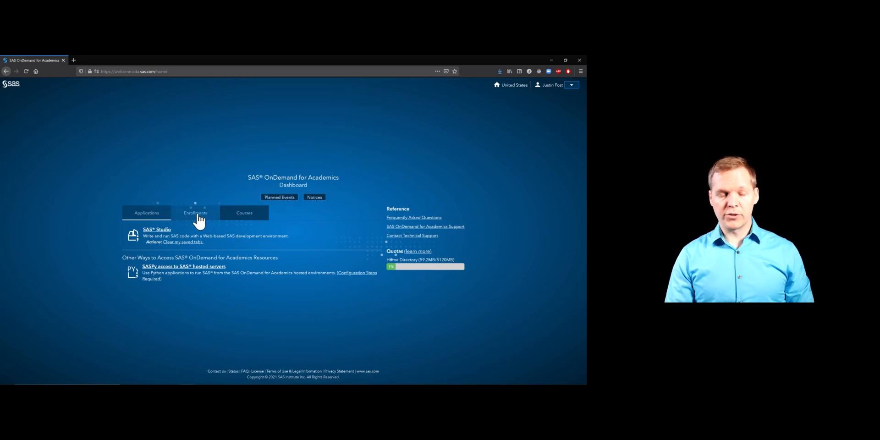
{"action": "left_click", "coordinate": [194, 213]}
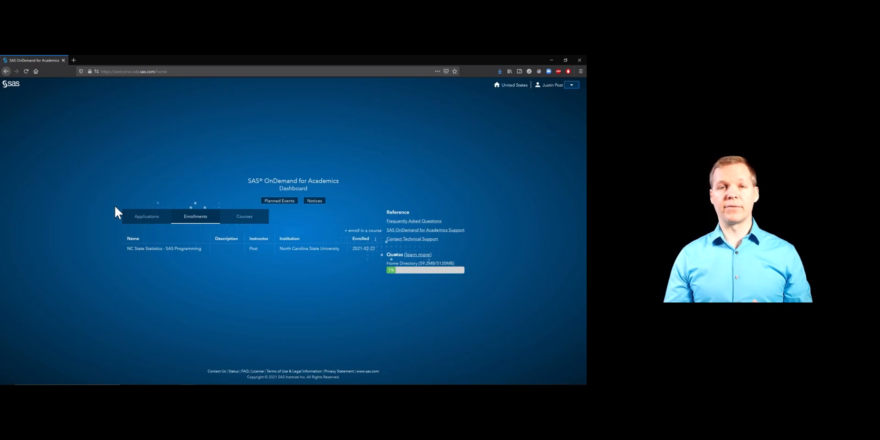
{"action": "mouse_move", "coordinate": [133, 229]}
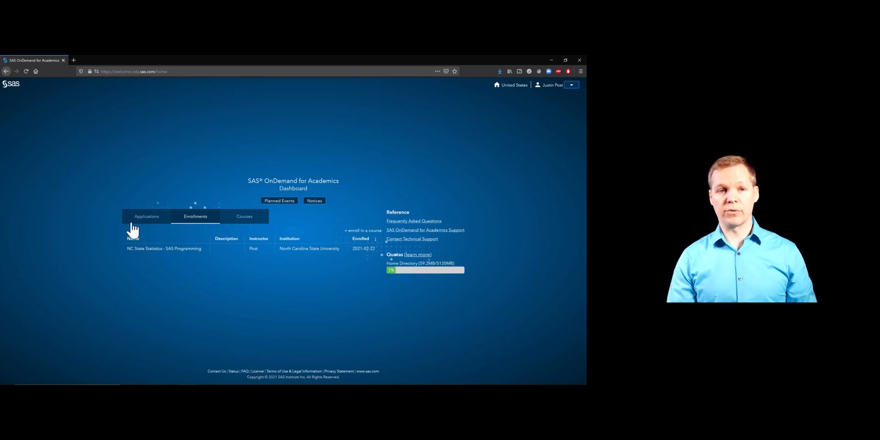
{"action": "left_click", "coordinate": [146, 216]}
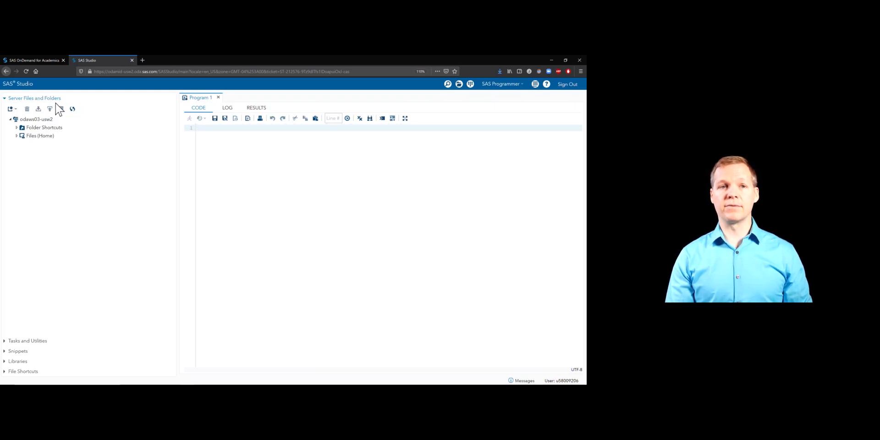
{"action": "mouse_move", "coordinate": [32, 163]}
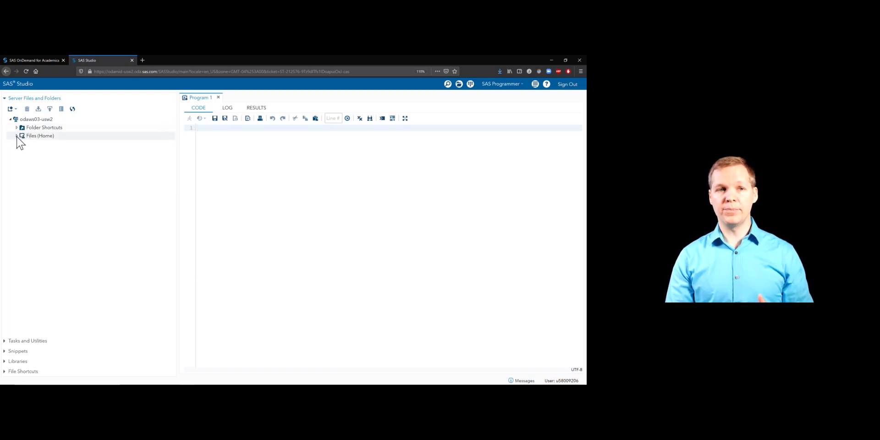
Expand Files (Home) and my_shared_file_links in the server file tree
{"action": "left_click", "coordinate": [22, 136]}
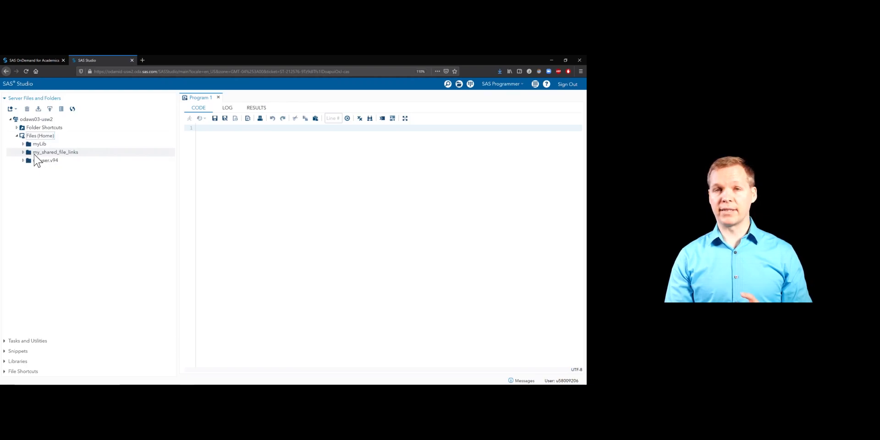
{"action": "left_click", "coordinate": [23, 152]}
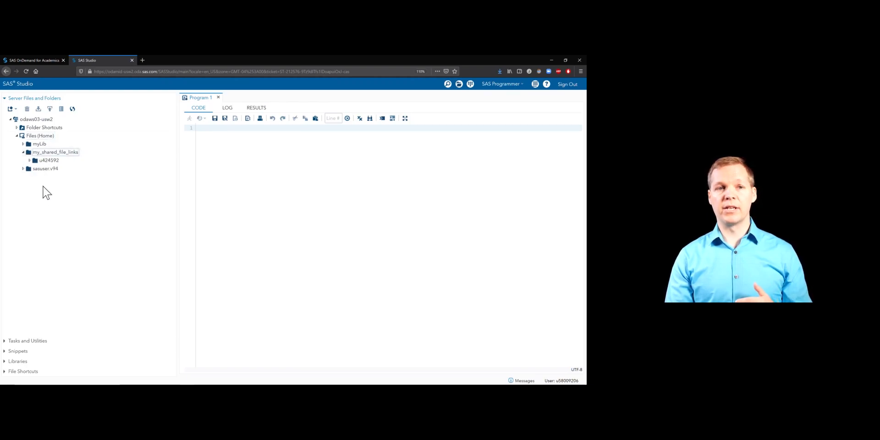
{"action": "mouse_move", "coordinate": [23, 328]}
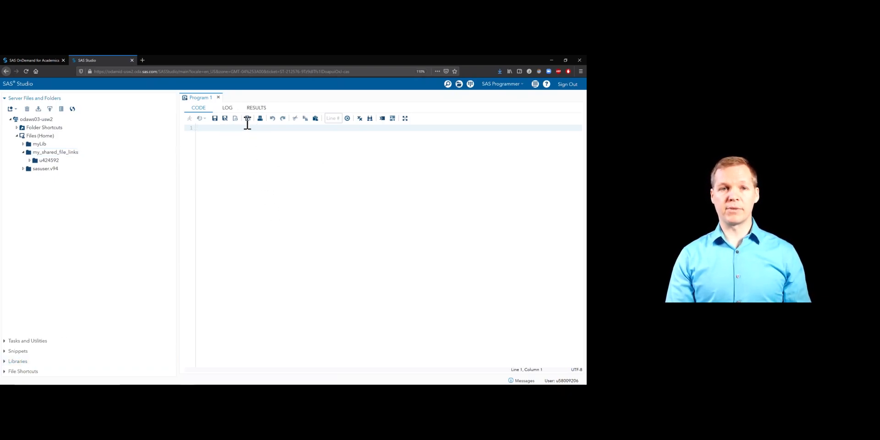
Close the Program 1 tab and create a new SAS program
{"action": "left_click", "coordinate": [217, 97]}
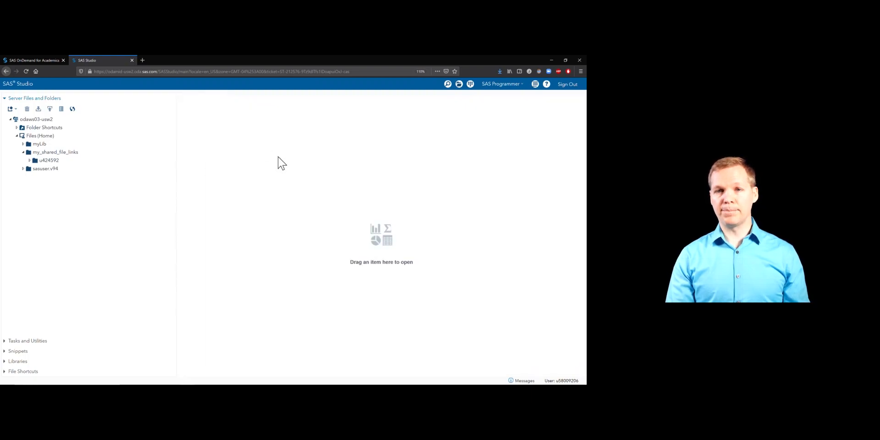
{"action": "mouse_move", "coordinate": [470, 84]}
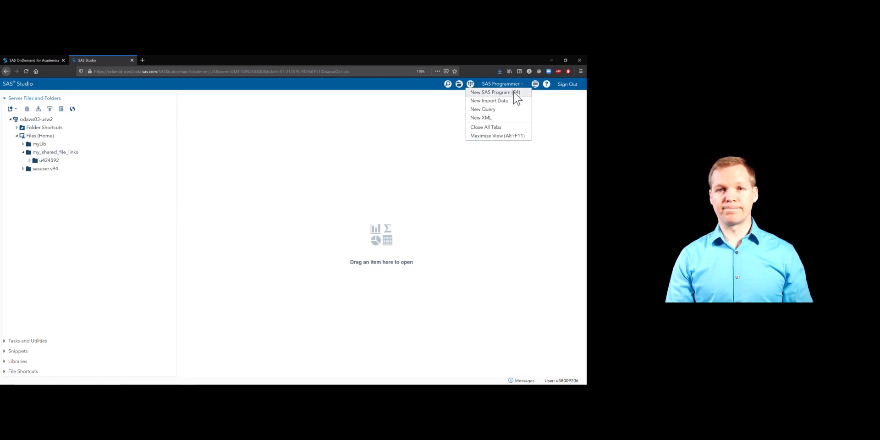
{"action": "left_click", "coordinate": [492, 92]}
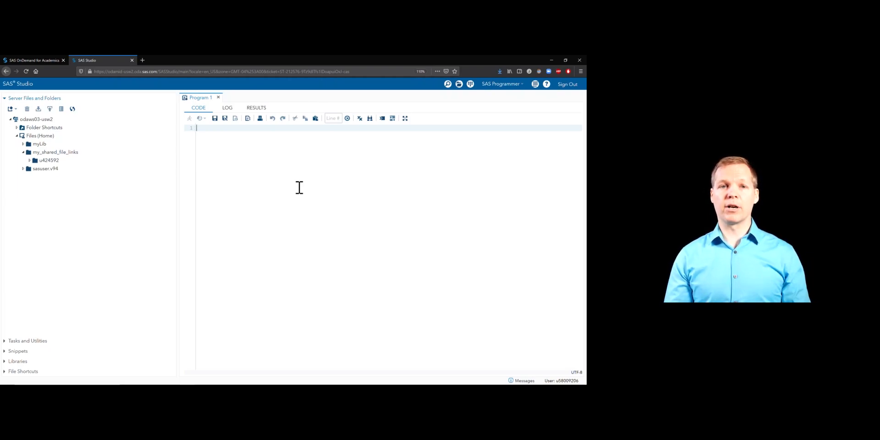
Type an asterisk comment header with author Justin Post and title 'First SAS Program'
{"action": "type", "text": "*"}
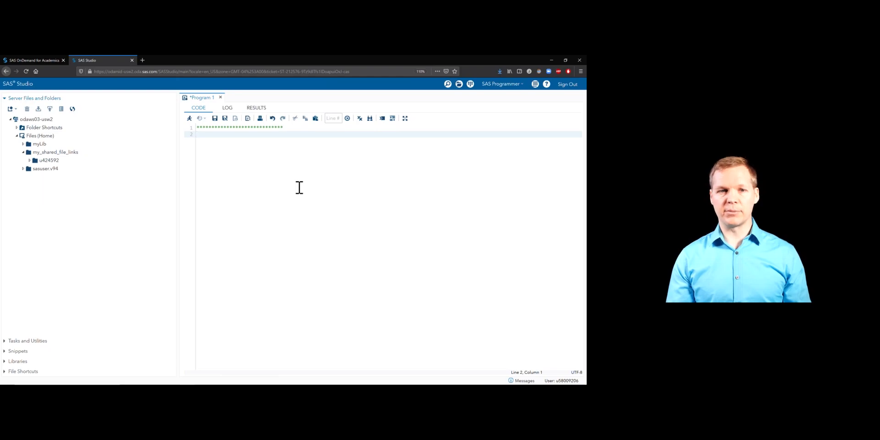
{"action": "type", "text": "*"}
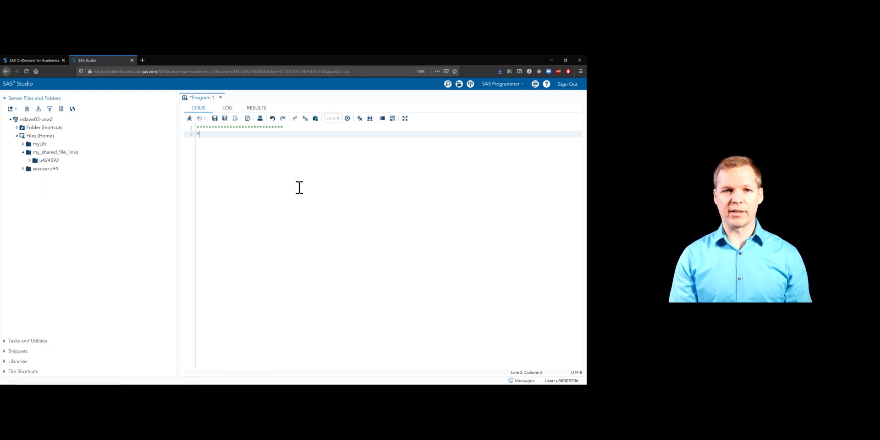
{"action": "type", "text": "Justin Post"}
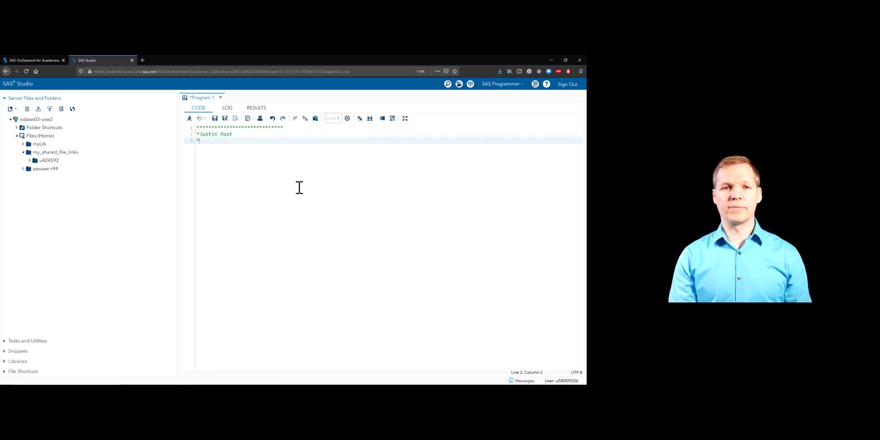
{"action": "type", "text": "First SAS Program"}
{"action": "type", "text": "**************************;"}
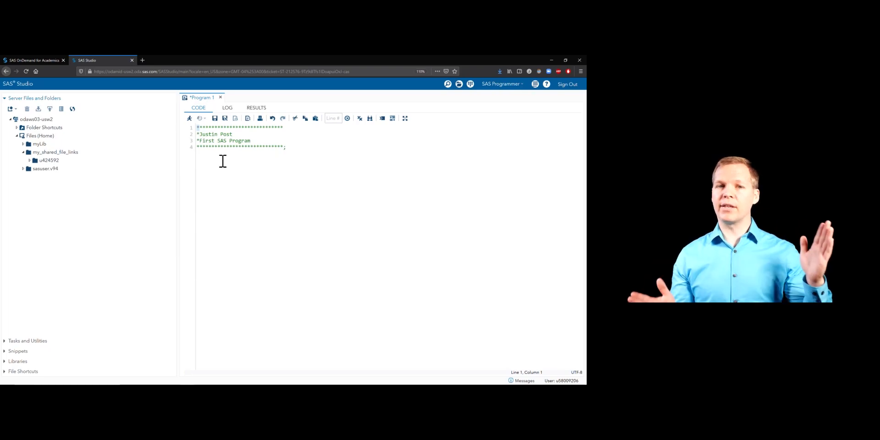
Run the header-only program, review the log, and begin a '*Summarize' comment line
{"action": "left_click", "coordinate": [283, 147]}
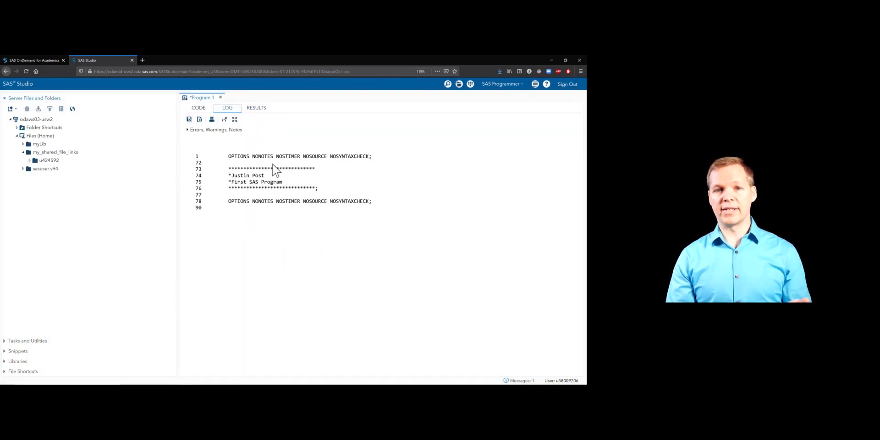
{"action": "mouse_move", "coordinate": [266, 181]}
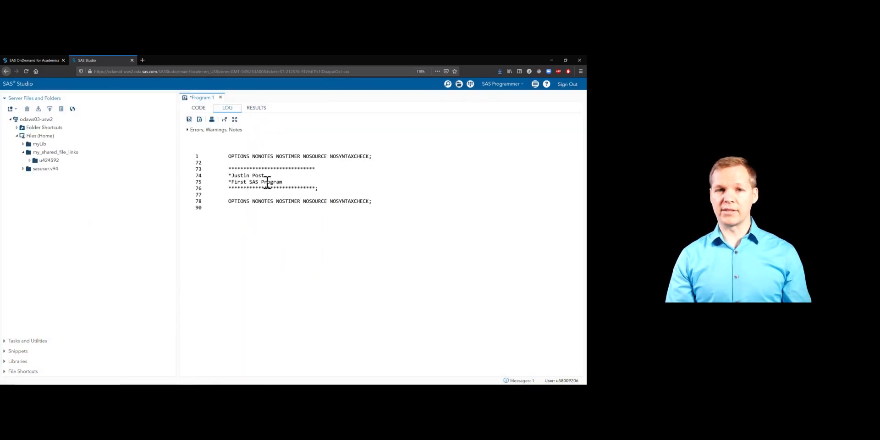
{"action": "left_click", "coordinate": [198, 107]}
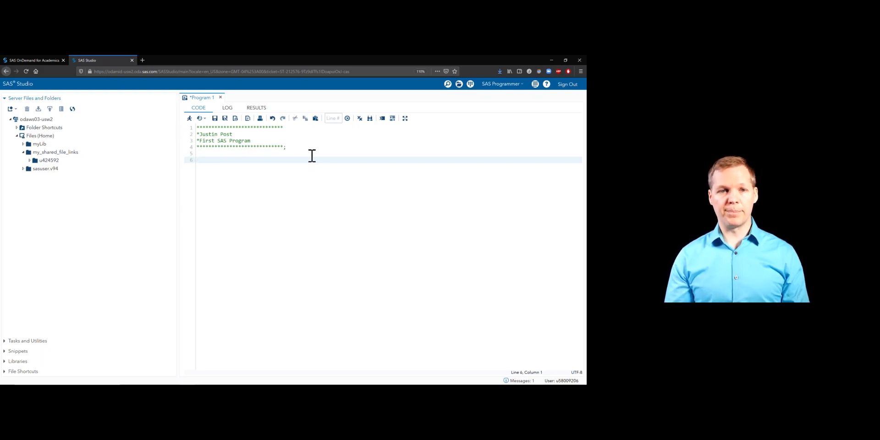
{"action": "type", "text": "*"}
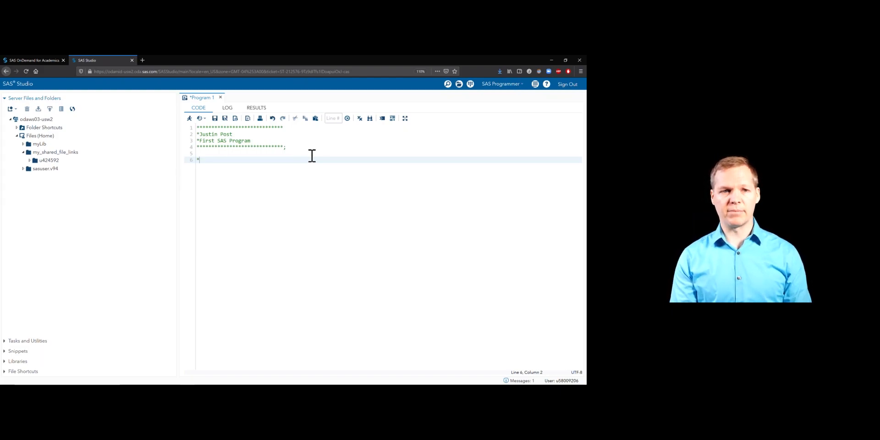
{"action": "type", "text": "Summarize"}
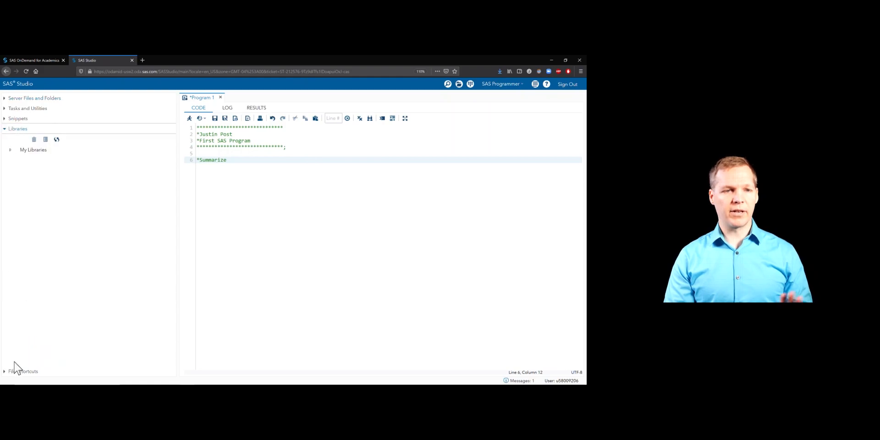
Expand Libraries down to SASHELP and finish '*Summarize the sashelp.cars dataset;'
{"action": "left_click", "coordinate": [33, 150]}
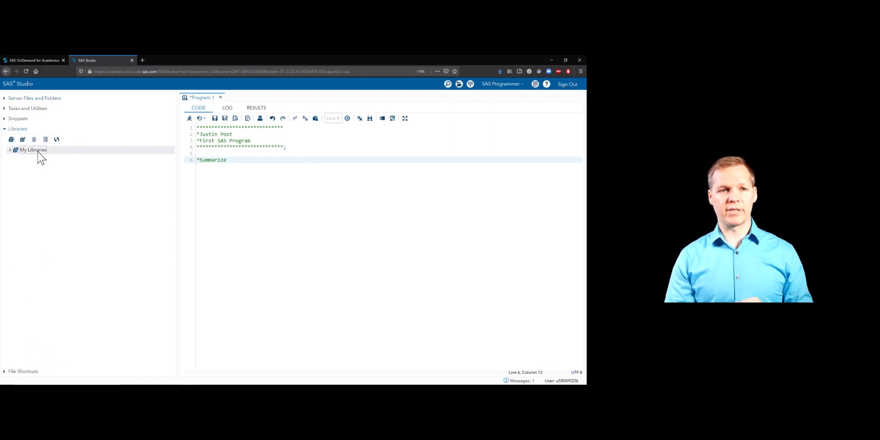
{"action": "left_click", "coordinate": [10, 149]}
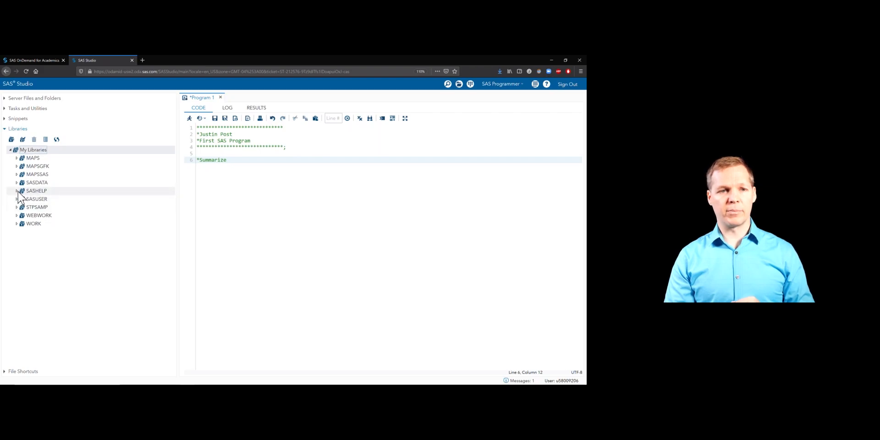
{"action": "left_click", "coordinate": [17, 191]}
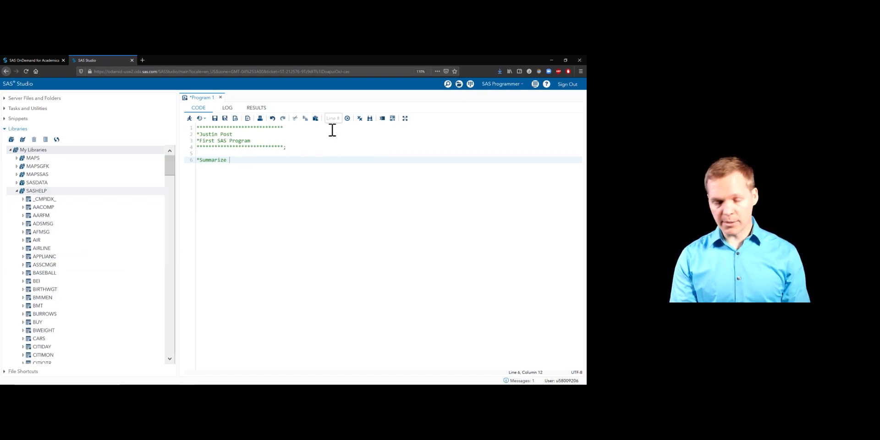
{"action": "type", "text": "the sashelp.ca"}
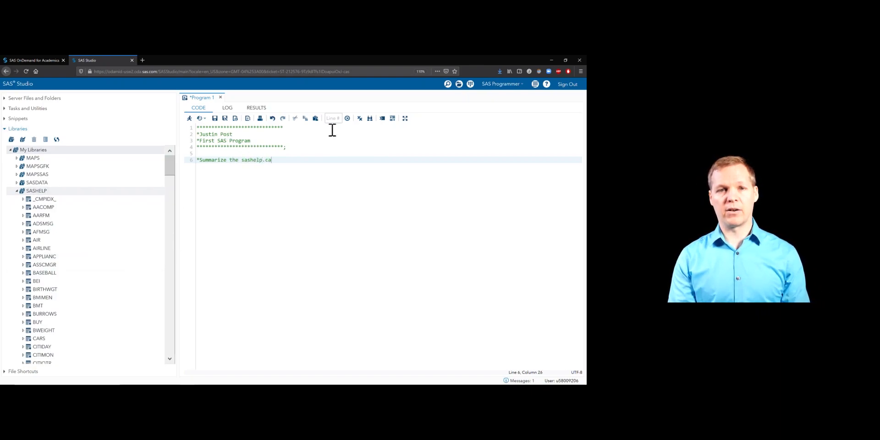
{"action": "type", "text": "rs dataset;"}
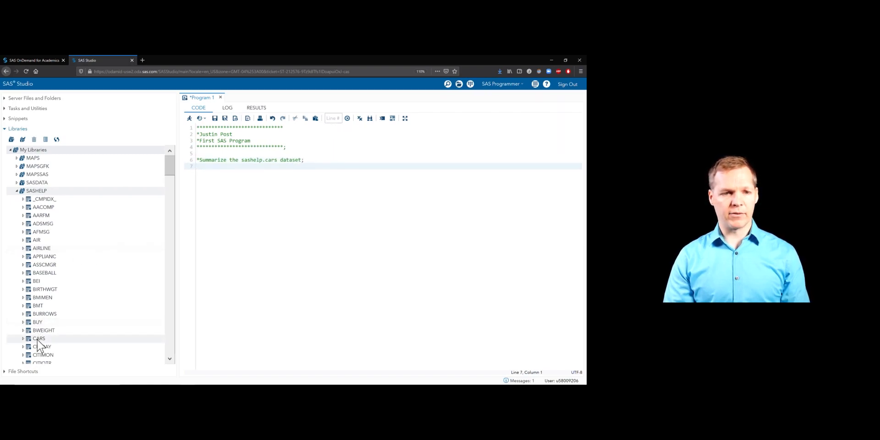
{"action": "left_click", "coordinate": [40, 338]}
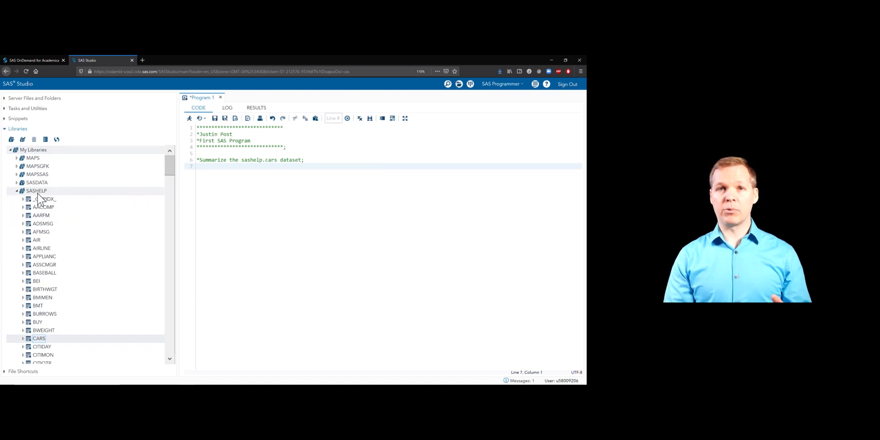
{"action": "mouse_move", "coordinate": [36, 200]}
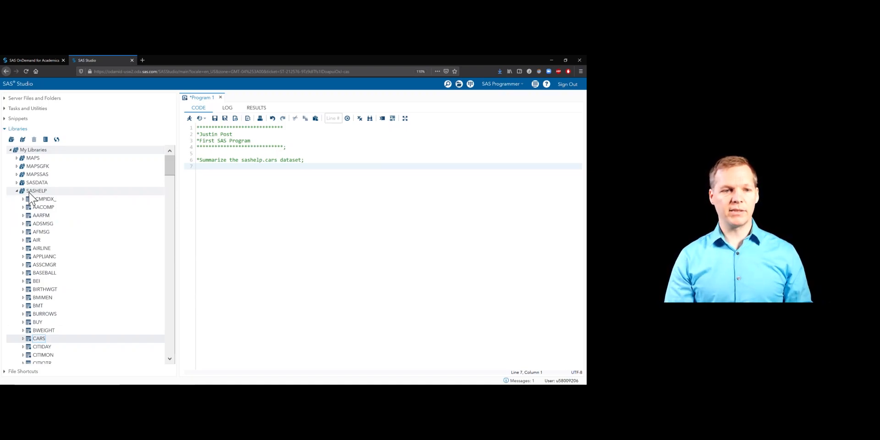
{"action": "mouse_move", "coordinate": [185, 217]}
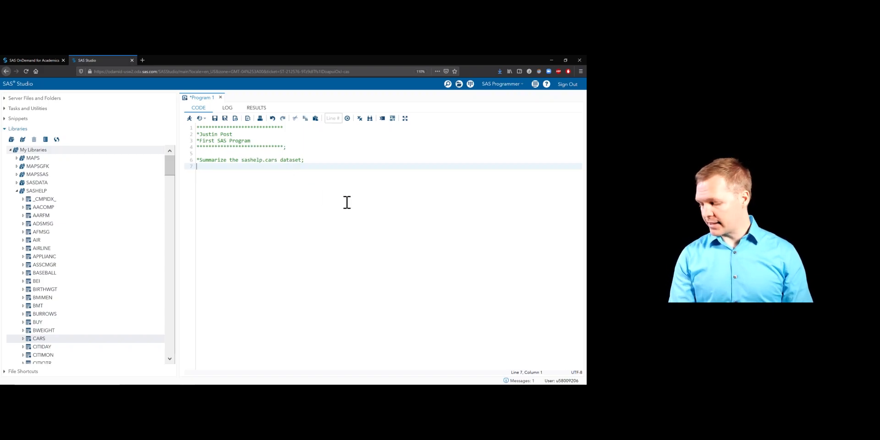
Type 'PROC MEANS DATA = sashelp.cars MEAN MEDIAN STDDEV;' with autocomplete help
{"action": "type", "text": "PROC MEANS DATA ="}
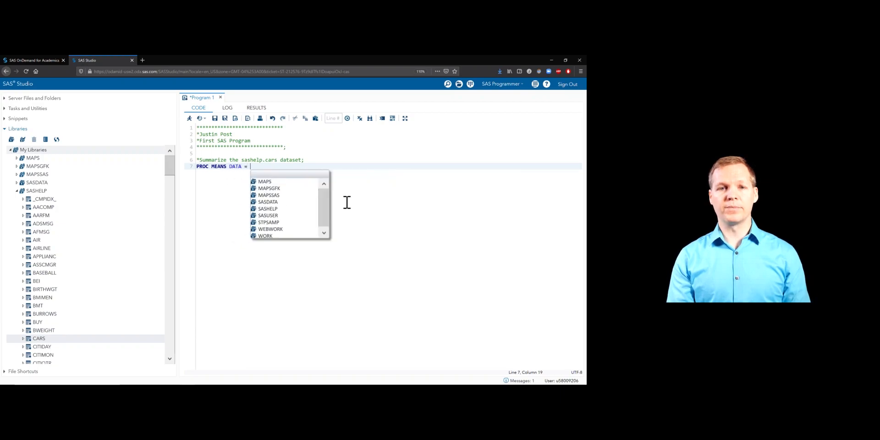
{"action": "type", "text": "sashelp.cars"}
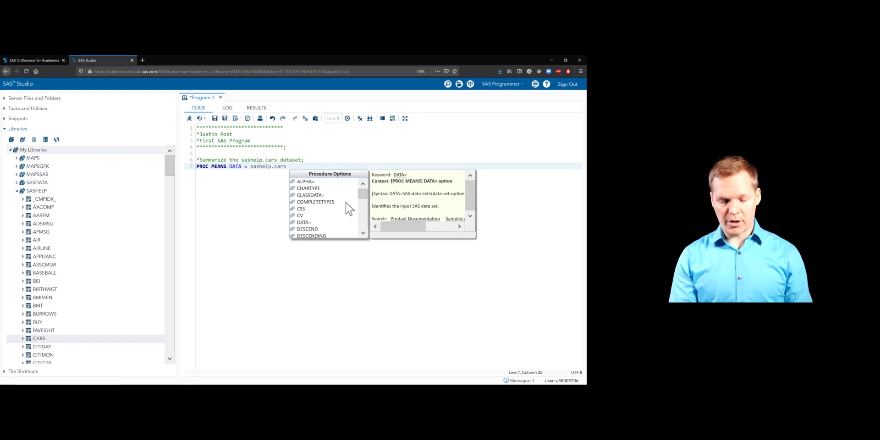
{"action": "type", "text": "MEAN MEDIAN ST"}
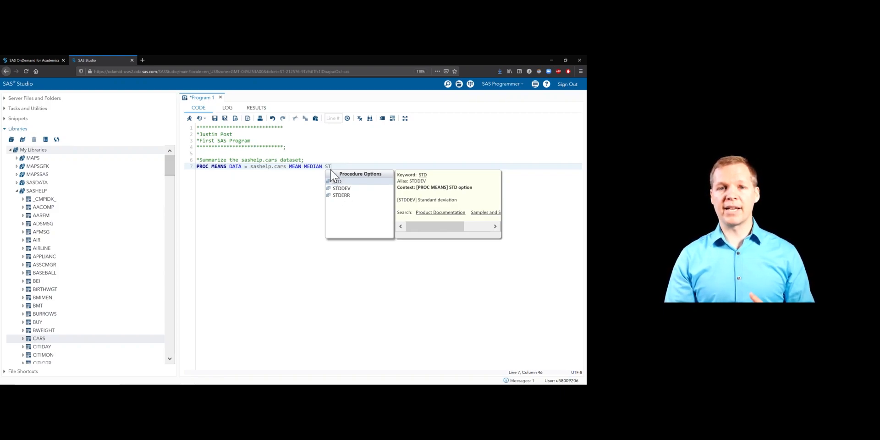
{"action": "mouse_move", "coordinate": [373, 208]}
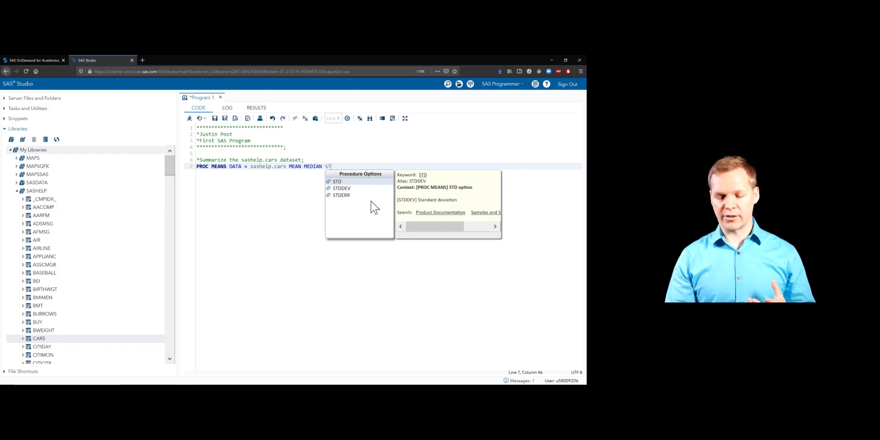
{"action": "mouse_move", "coordinate": [352, 194]}
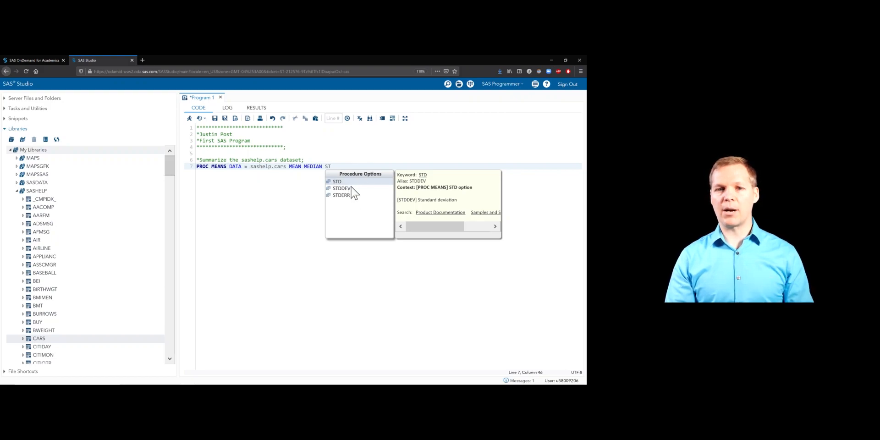
{"action": "mouse_move", "coordinate": [357, 196]}
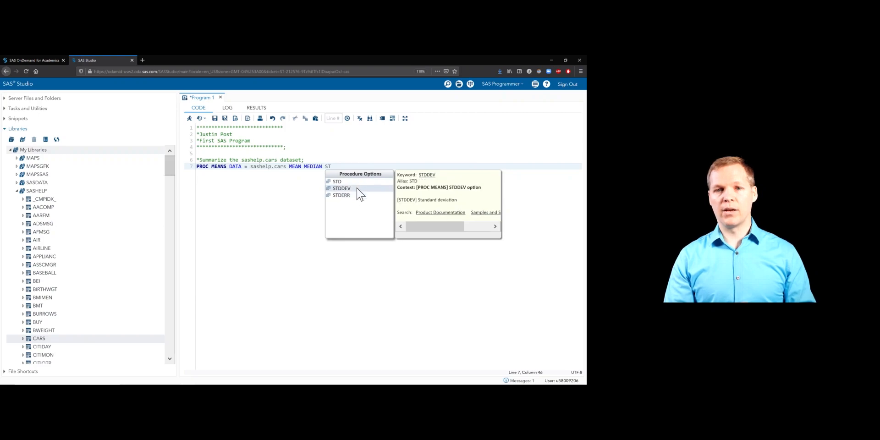
{"action": "mouse_move", "coordinate": [353, 193]}
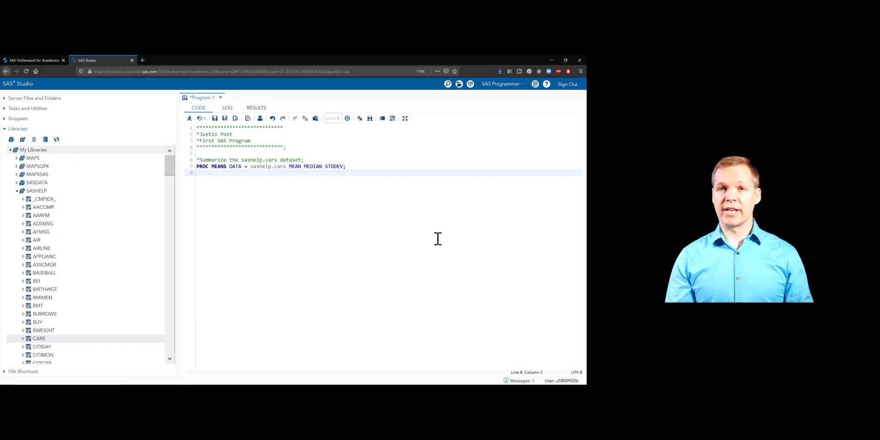
Start an indented VAR statement below PROC MEANS
{"action": "type", "text": "VAR E"}
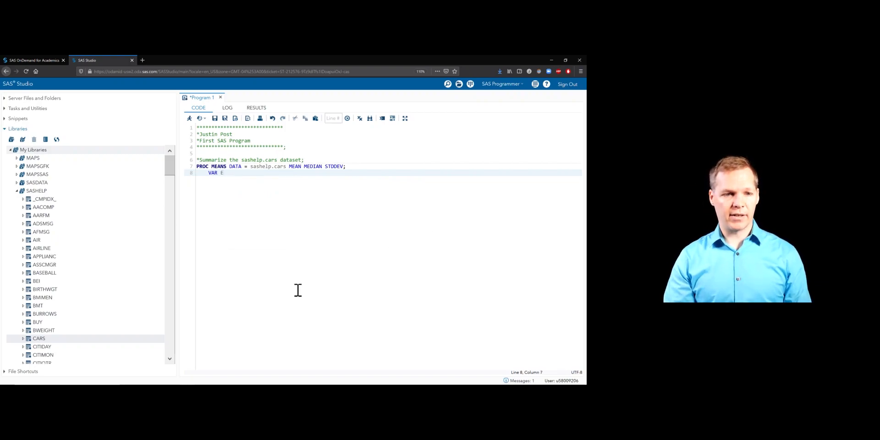
Expand the CARS table in Libraries to list its columns
{"action": "left_click", "coordinate": [22, 338]}
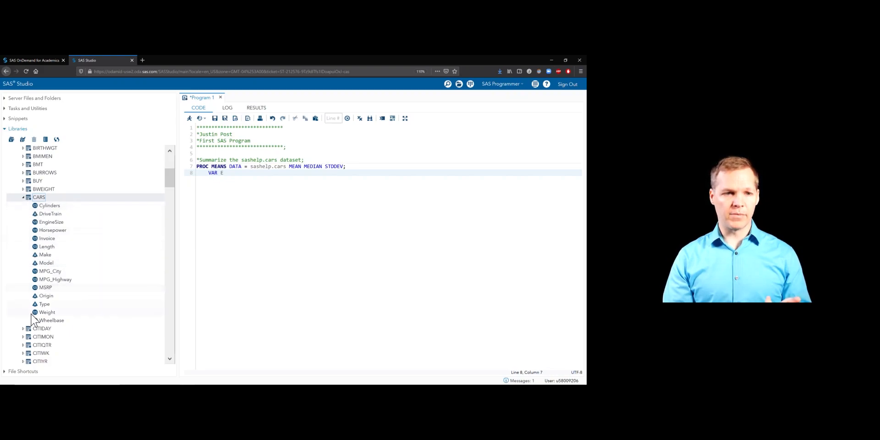
{"action": "mouse_move", "coordinate": [44, 303]}
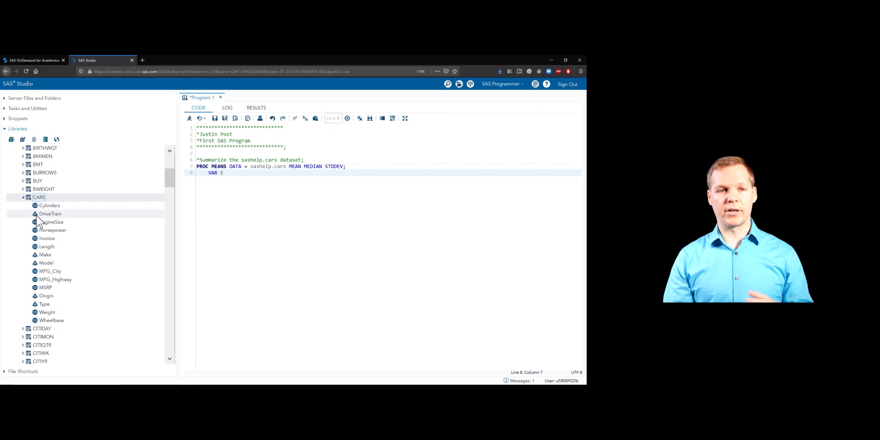
{"action": "mouse_move", "coordinate": [311, 173]}
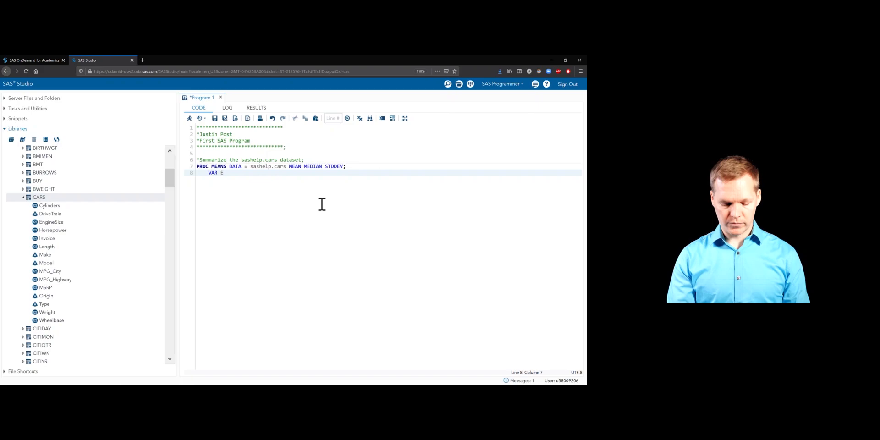
Complete 'VAR ENGINEsize Horsepower;' and start a RUN line below
{"action": "type", "text": "NEsi"}
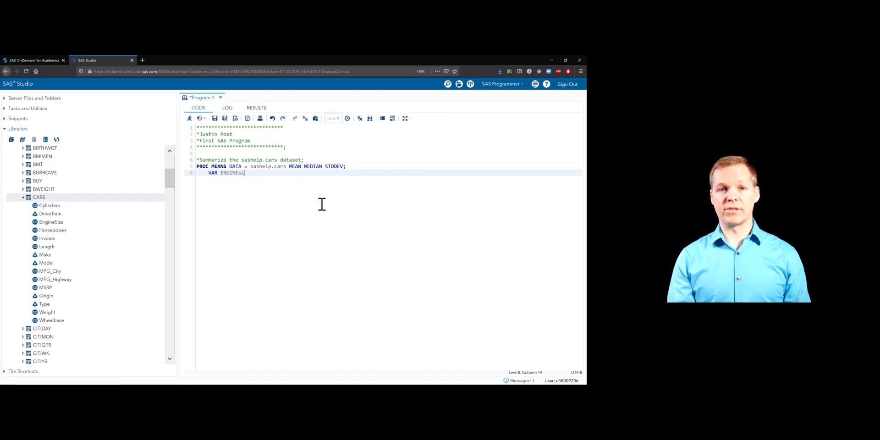
{"action": "type", "text": "ze"}
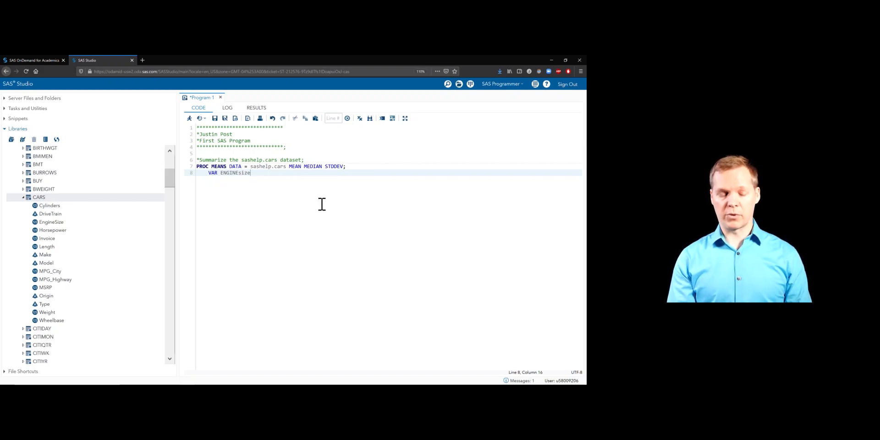
{"action": "type", "text": "Horsepower;"}
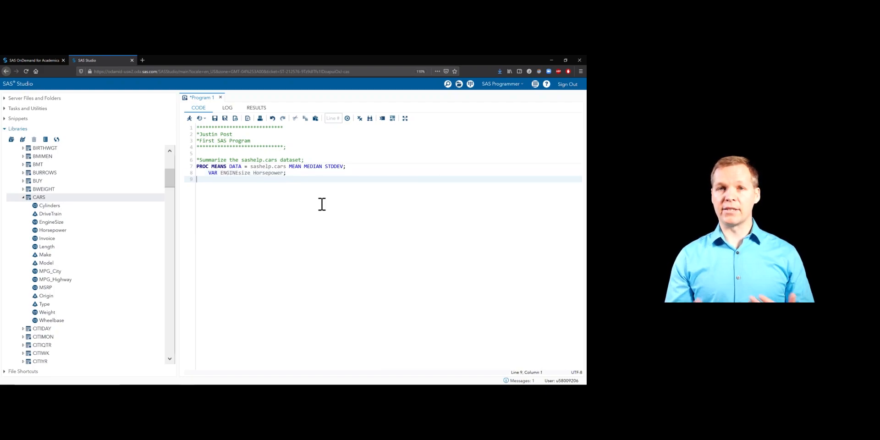
{"action": "type", "text": "RU"}
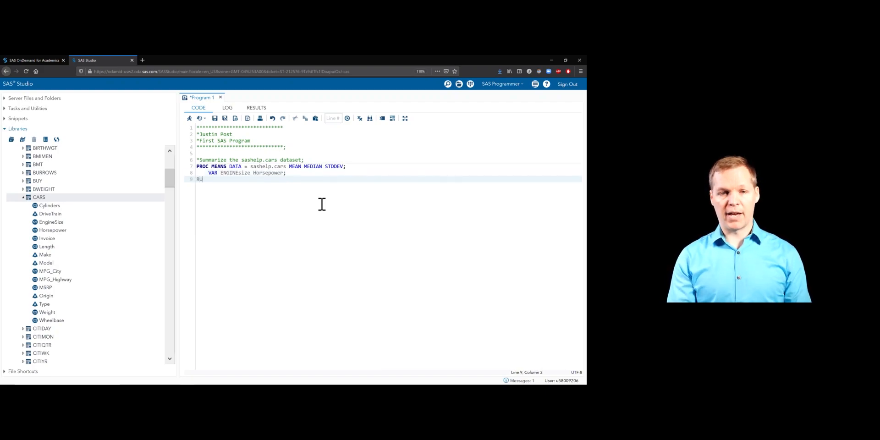
End the PROC MEANS step on line 9 with a RUN; statement
{"action": "type", "text": "N;"}
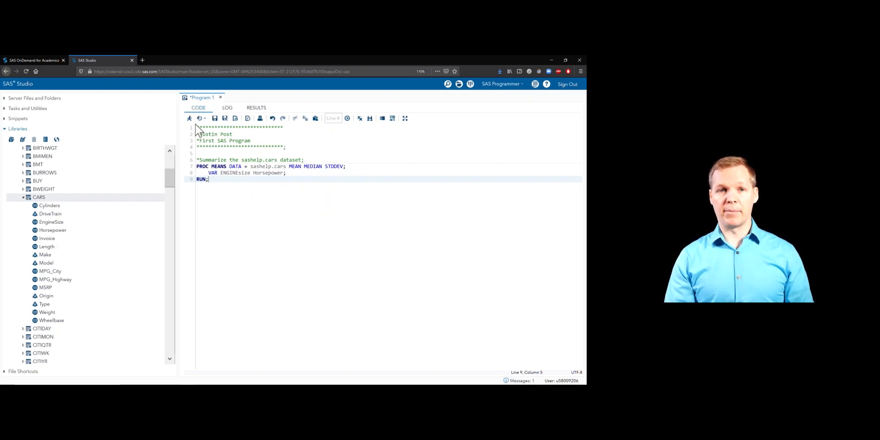
{"action": "mouse_move", "coordinate": [190, 117]}
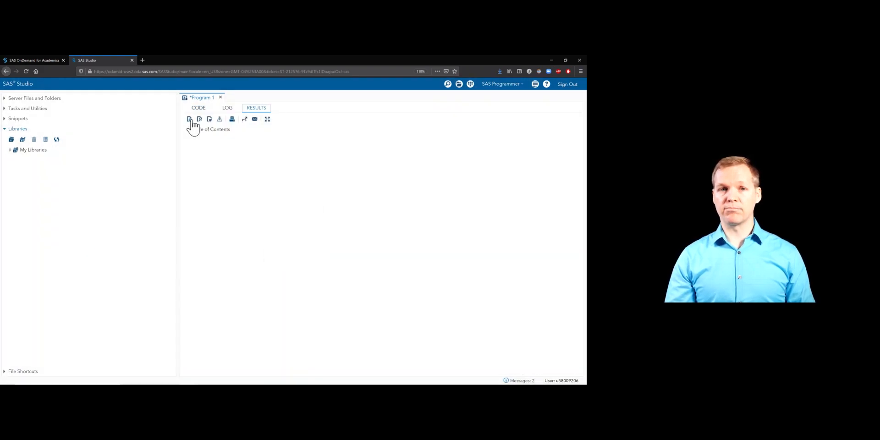
Run the program, then switch back to the CODE view after the MEANS table appears
{"action": "left_click", "coordinate": [190, 119]}
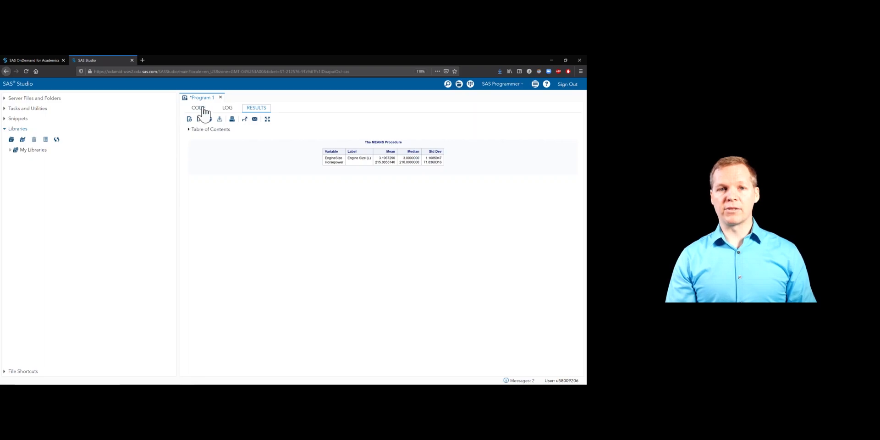
{"action": "left_click", "coordinate": [198, 107]}
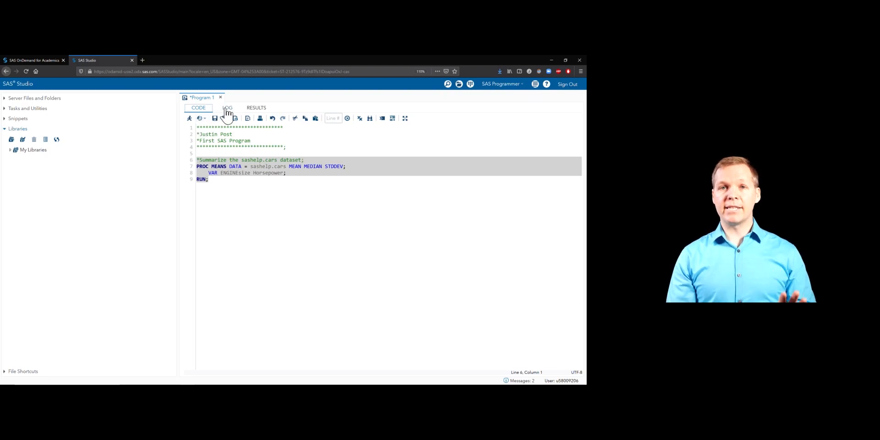
Show the LOG, with 428 observations read from SASHELP.CARS and timing notes
{"action": "left_click", "coordinate": [227, 108]}
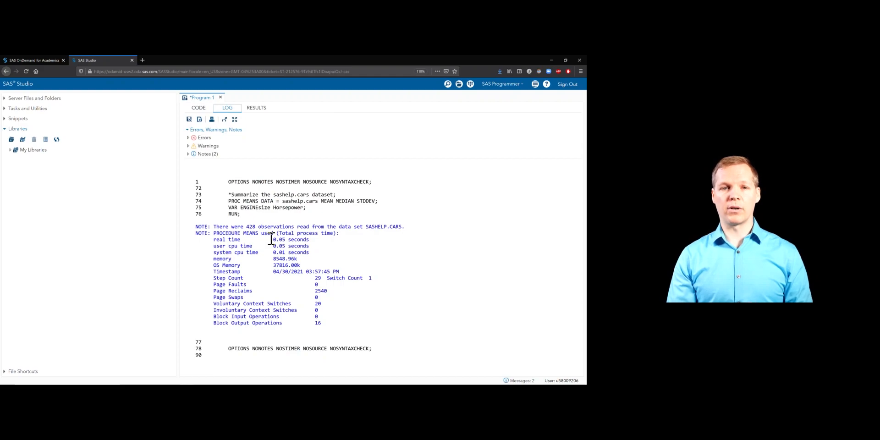
{"action": "mouse_move", "coordinate": [266, 281]}
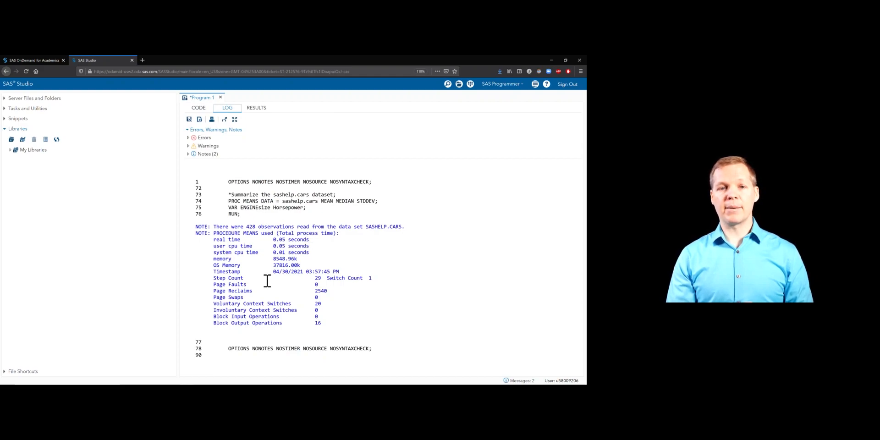
{"action": "mouse_move", "coordinate": [375, 298]}
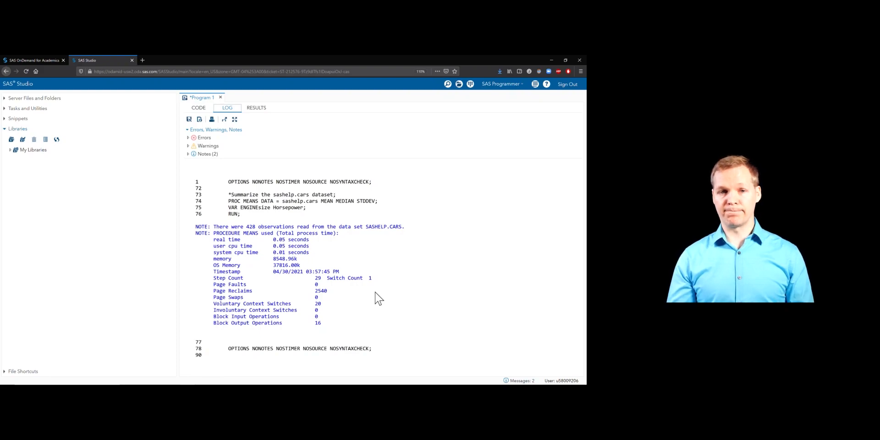
{"action": "mouse_move", "coordinate": [371, 266]}
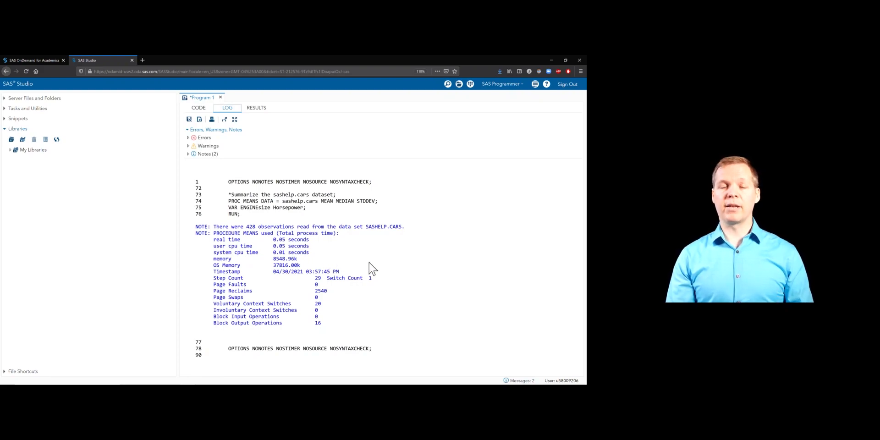
{"action": "mouse_move", "coordinate": [334, 212]}
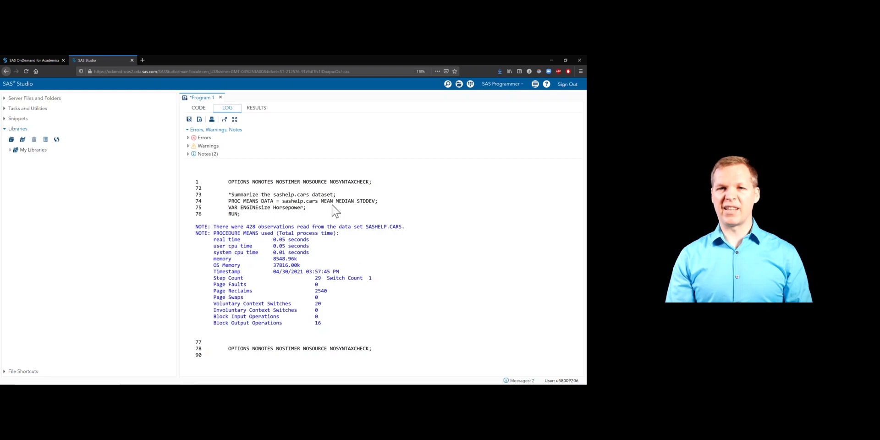
{"action": "mouse_move", "coordinate": [294, 235]}
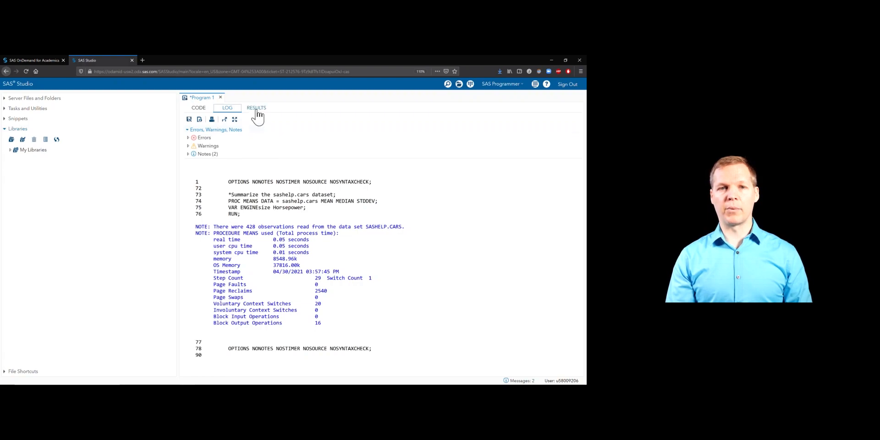
Show the RESULTS table of mean, median and std dev for EngineSize and Horsepower
{"action": "left_click", "coordinate": [255, 107]}
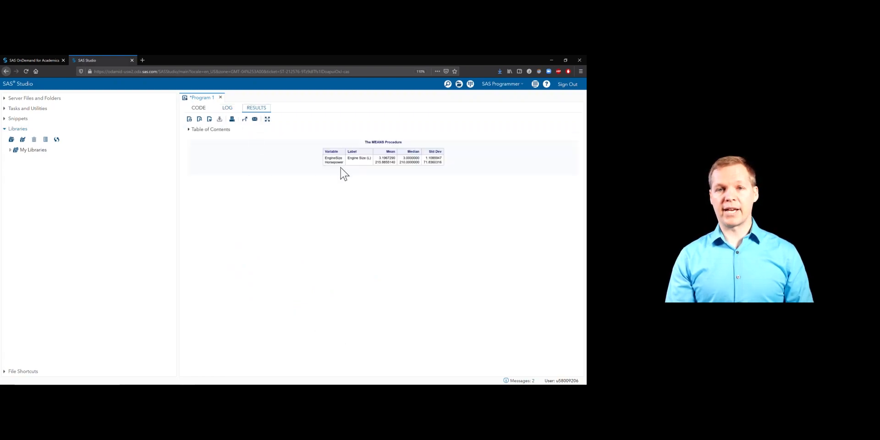
{"action": "mouse_move", "coordinate": [394, 204]}
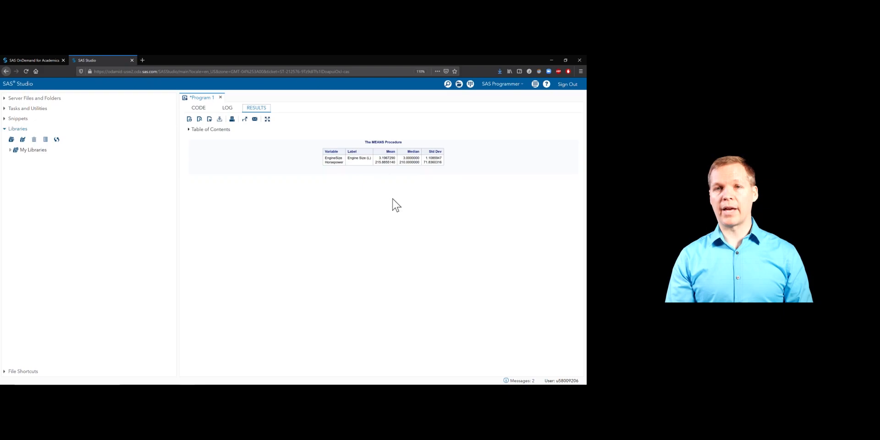
{"action": "mouse_move", "coordinate": [333, 159]}
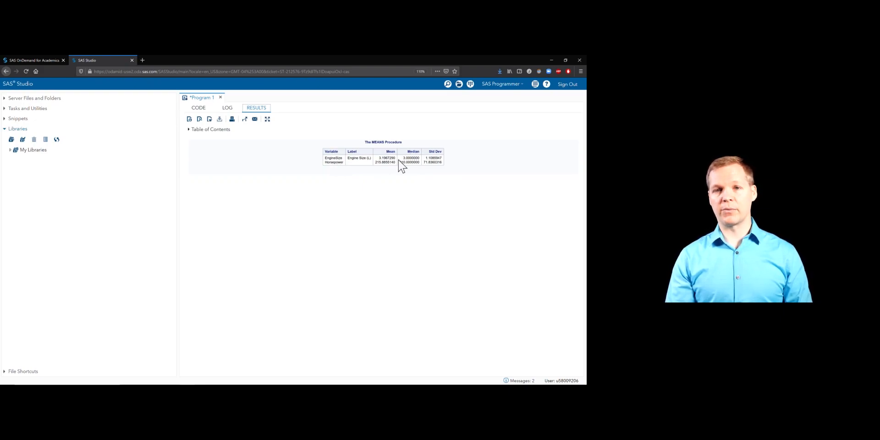
{"action": "mouse_move", "coordinate": [454, 172]}
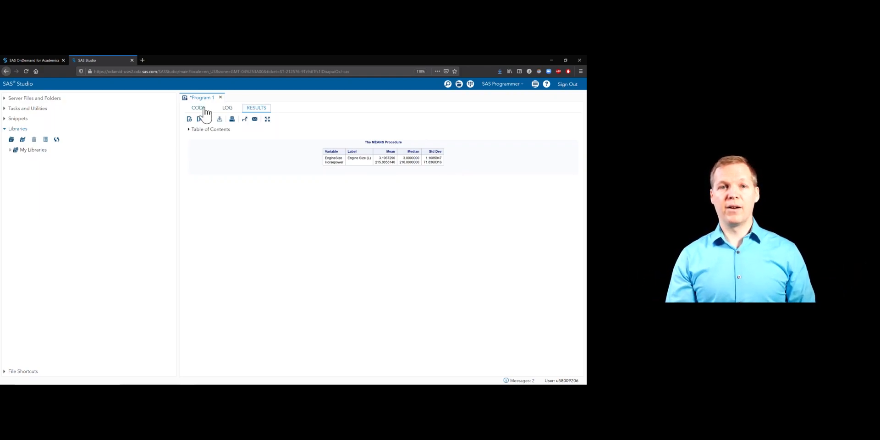
Switch to the CODE view and bring up the Save As dialog
{"action": "left_click", "coordinate": [198, 107]}
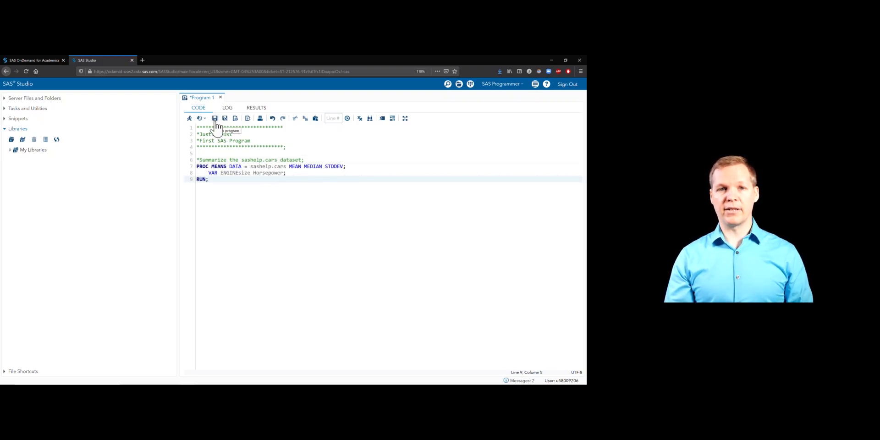
{"action": "left_click", "coordinate": [214, 118]}
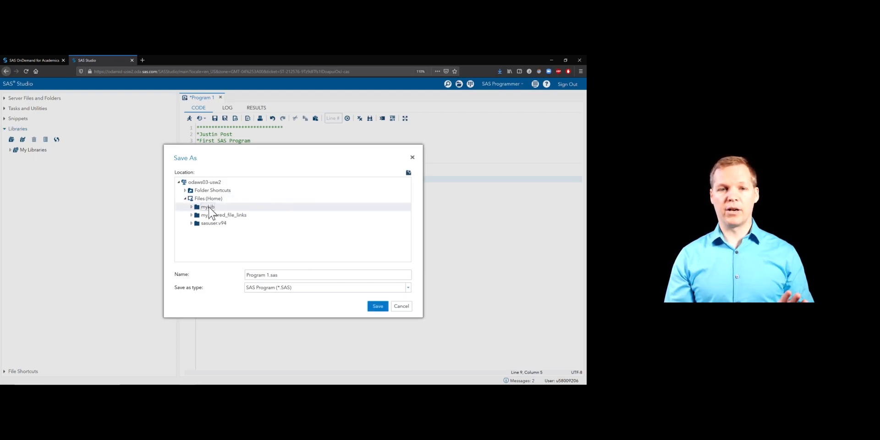
Save the program in the home folder as BasicsOfSASProgram.sas
{"action": "triple_click", "coordinate": [327, 275]}
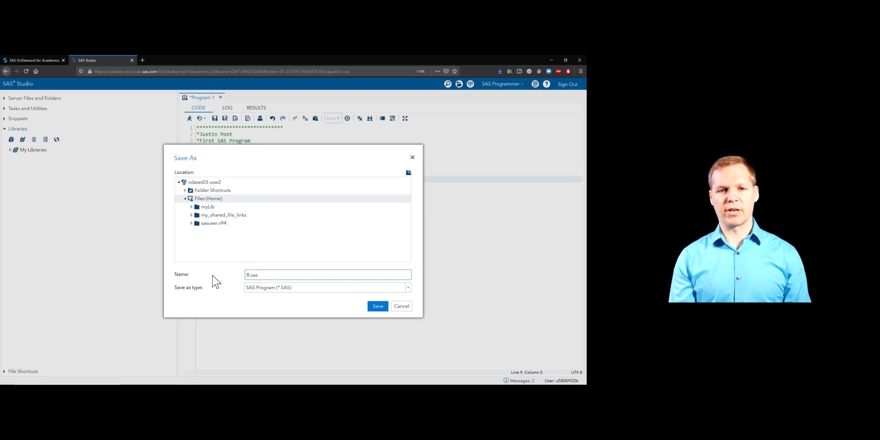
{"action": "type", "text": "BasicsOf"}
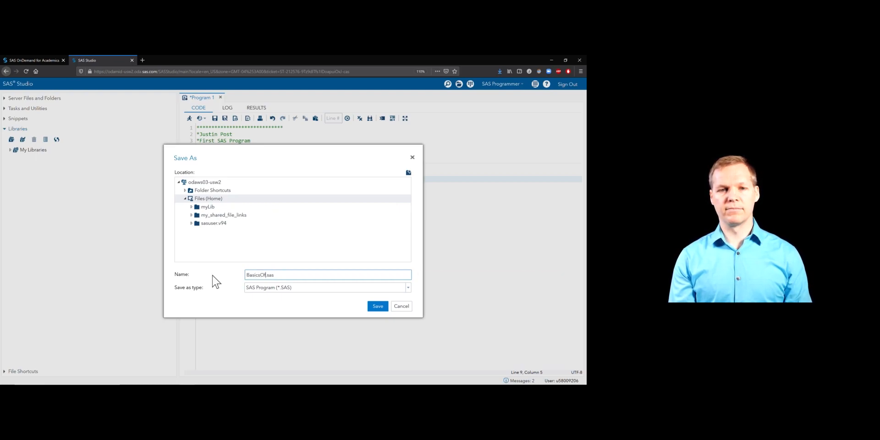
{"action": "type", "text": "SASProgram"}
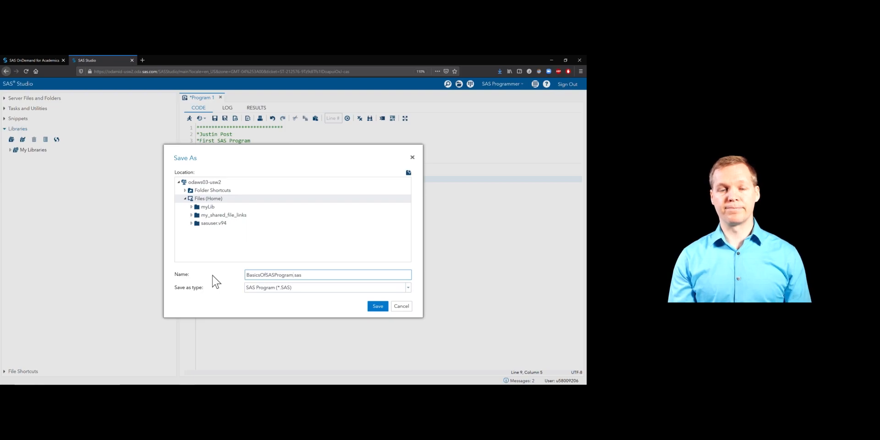
{"action": "left_click", "coordinate": [377, 305]}
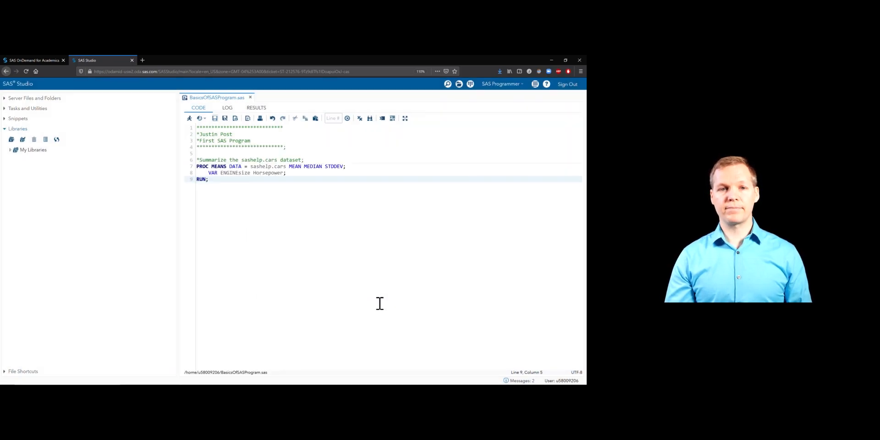